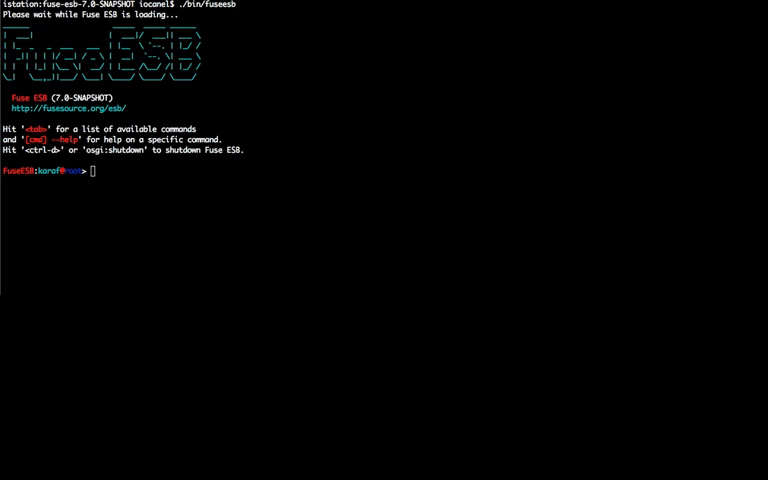
Step: Create a new Fabric on the root container with fabric:create
{"action": "type", "text": "fabric:create"}
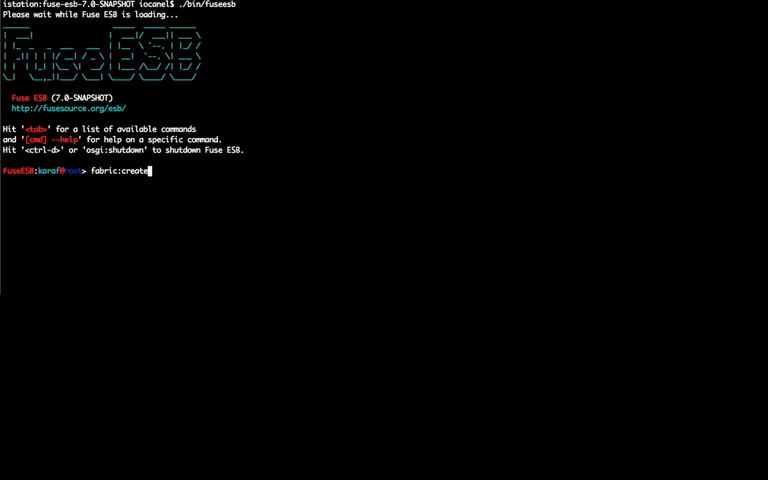
{"action": "key", "text": "Return"}
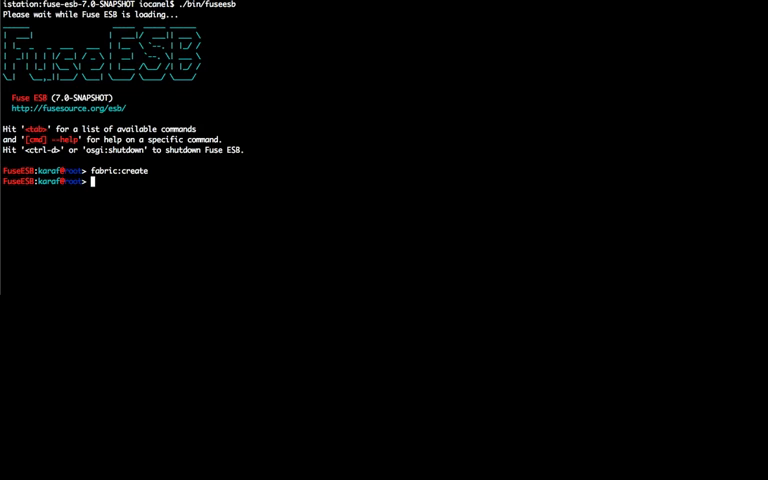
Step: List the Fabric containers with fabric:container-list, showing root alive
{"action": "type", "text": "fabric:container-list"}
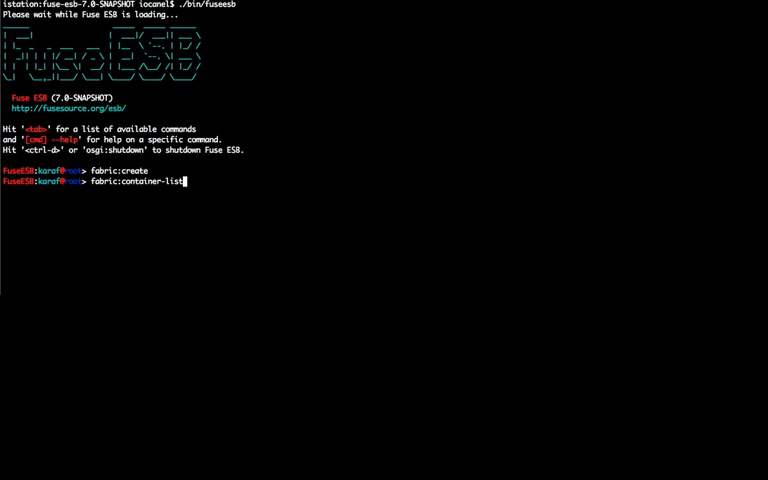
{"action": "key", "text": "Return"}
{"action": "type", "text": "fabric:profile-list"}
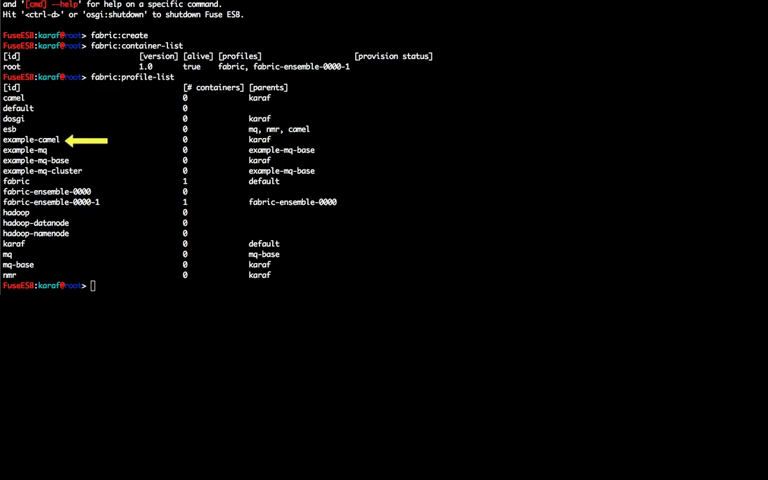
Step: Create broker1 over SSH on 192.168.1.101:22 as user iocanel with the mq profile
{"action": "type", "text": "fabric:container-create-ssh --host 192.168.1.101 --port 22 --user iocanel --profile mq broker1"}
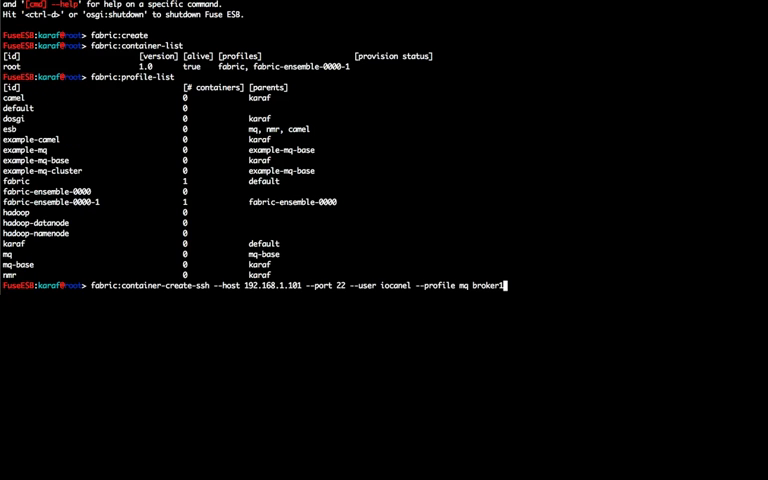
{"action": "key", "text": "Return"}
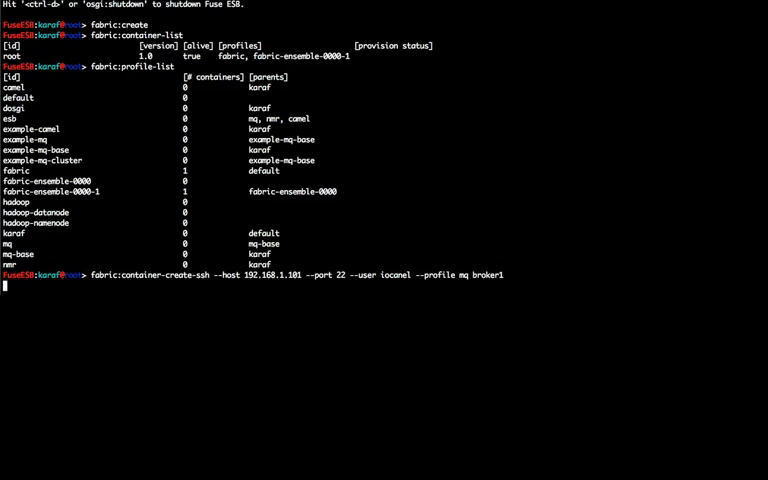
{"action": "double_click", "coordinate": [250, 281]}
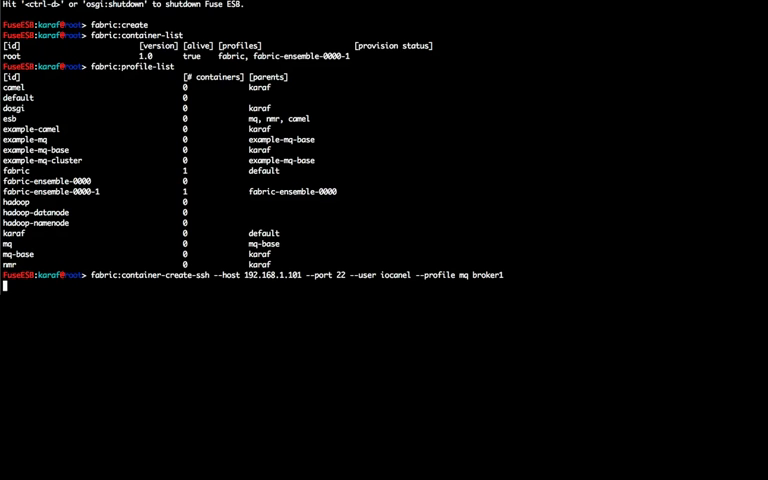
{"action": "key", "text": "Return"}
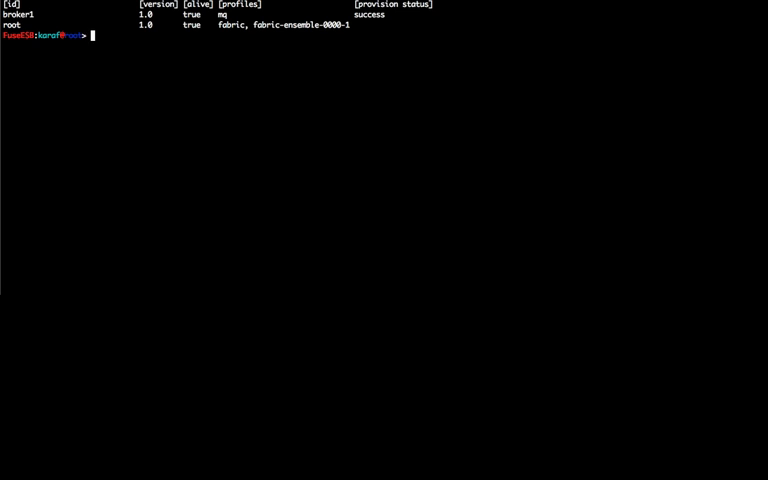
Step: Create camel1 over SSH on 192.168.1.200 with example-camel profile, and watch the container list
{"action": "type", "text": "fabric:container-create-ssh --host 192.168.1.200 --port 22 --user iocanel --profile example-camel camel1"}
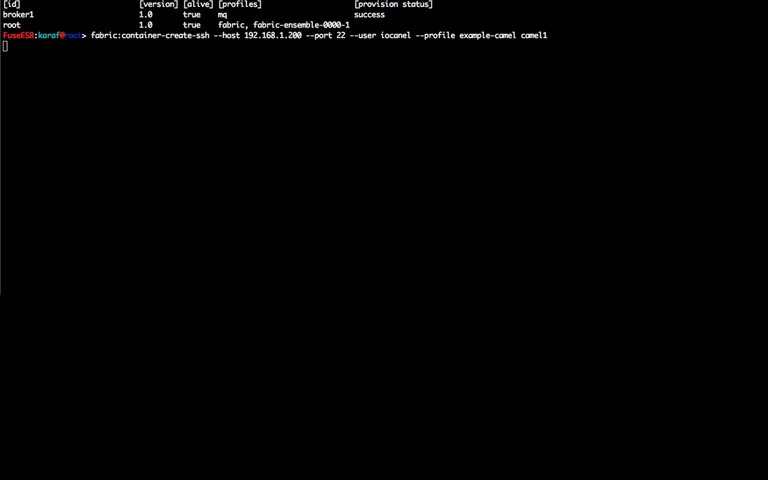
{"action": "key", "text": "Return"}
{"action": "type", "text": "command-watch fabric:container-list"}
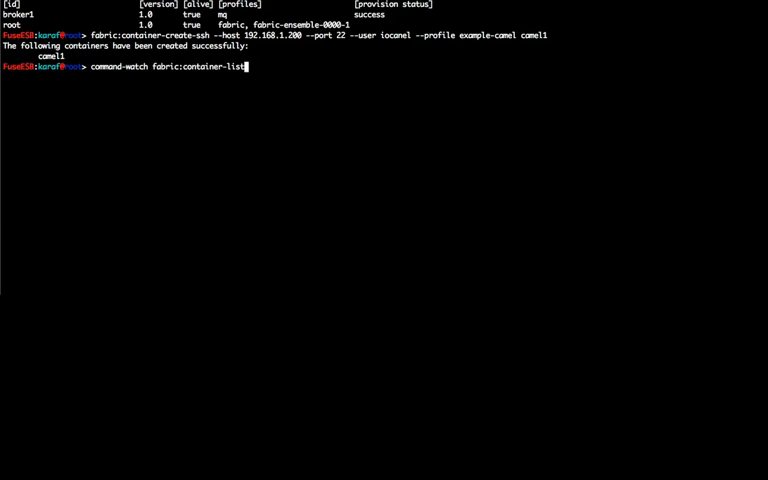
{"action": "key", "text": "Return"}
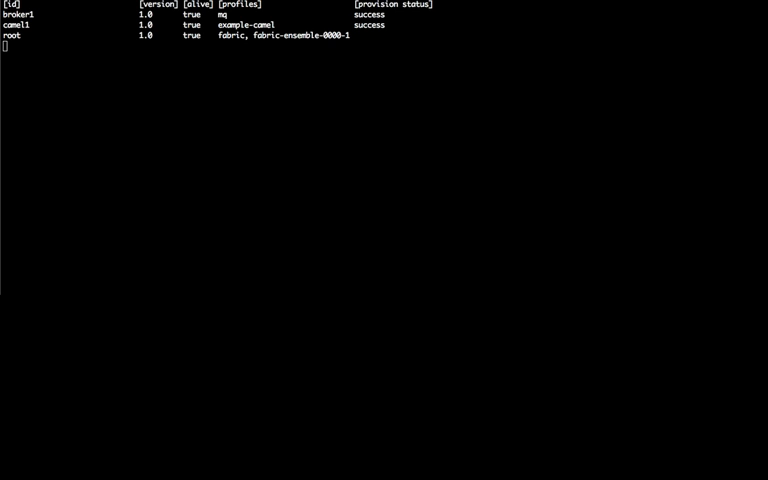
Step: List the fusemq/default cluster, then watch camel1's route-info for route1
{"action": "type", "text": "fabric:cluster-list"}
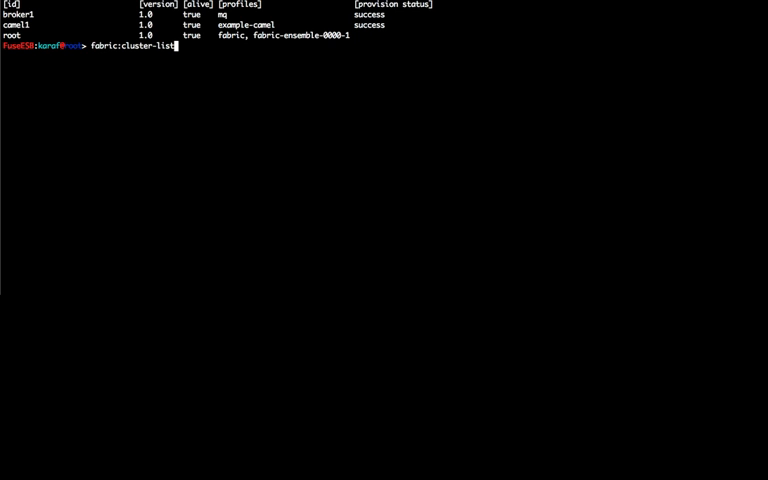
{"action": "key", "text": "Return"}
{"action": "type", "text": "fabric:container-connect camel1 camel:route-list"}
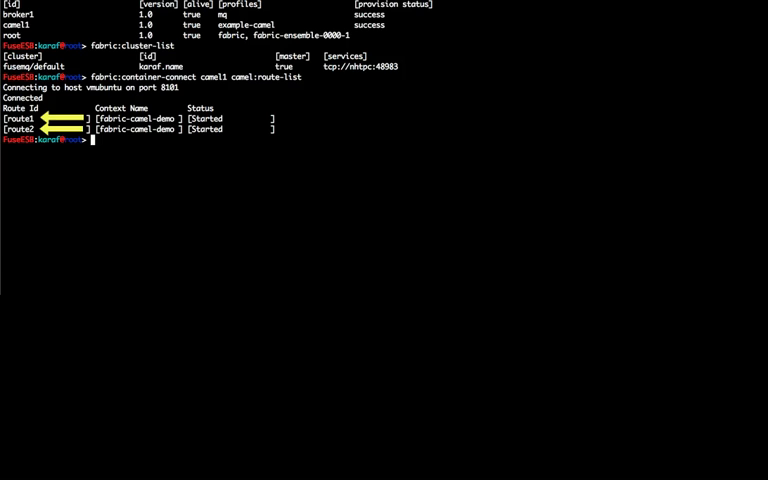
{"action": "type", "text": "command-watch fabric:container-connect camel1 camel:route-info"}
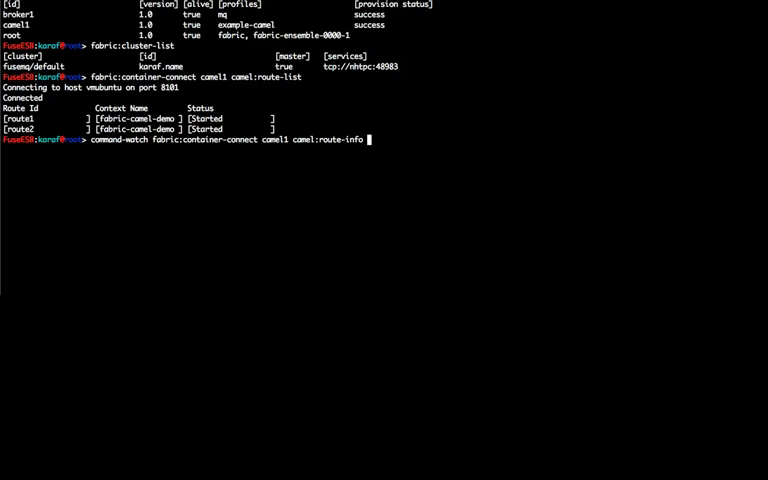
{"action": "type", "text": "route1"}
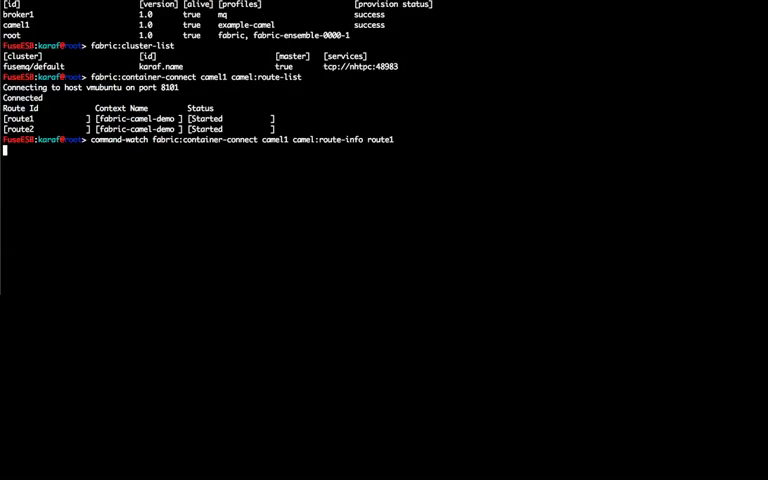